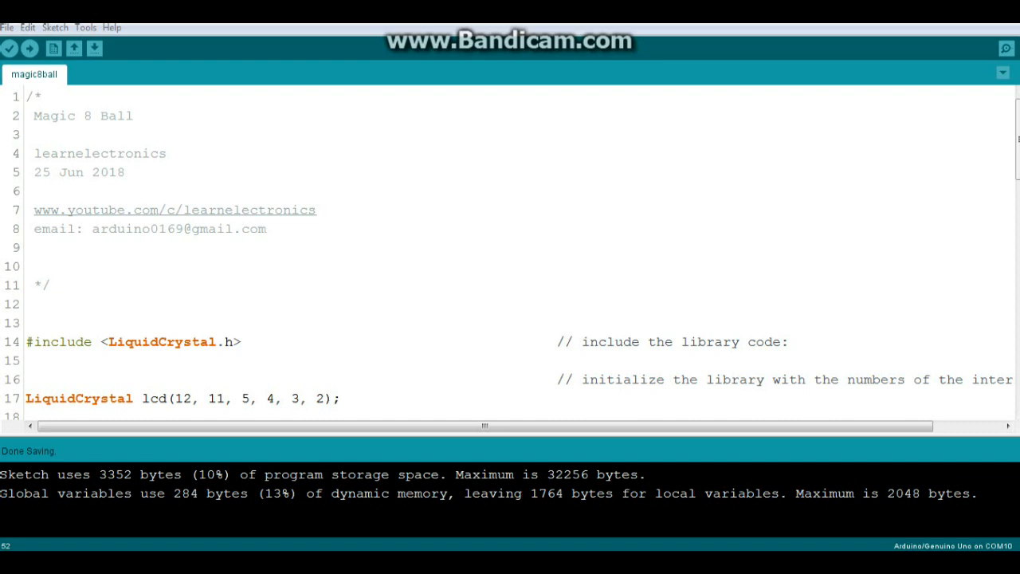
mouse_move(596, 171)
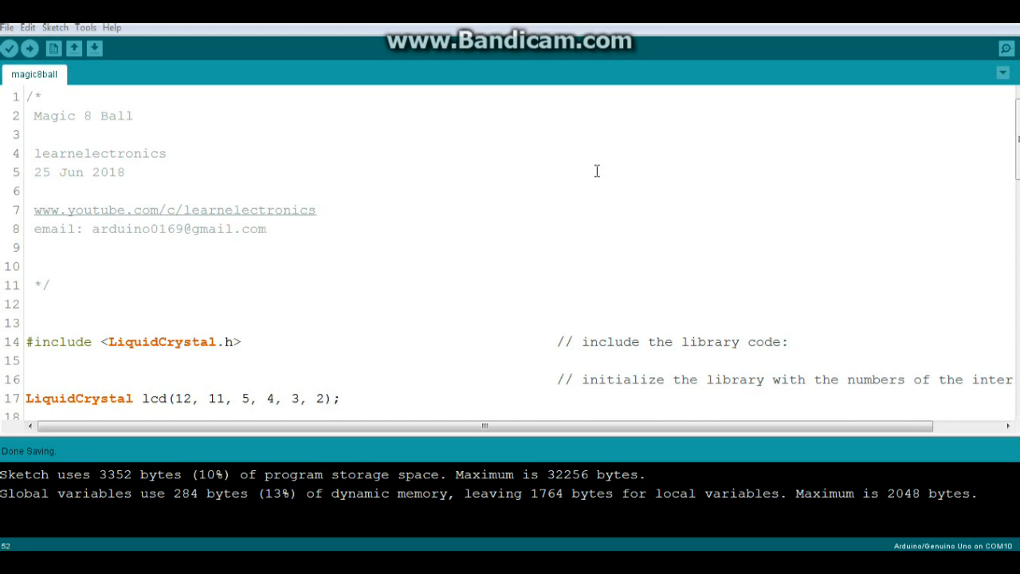
mouse_move(454, 209)
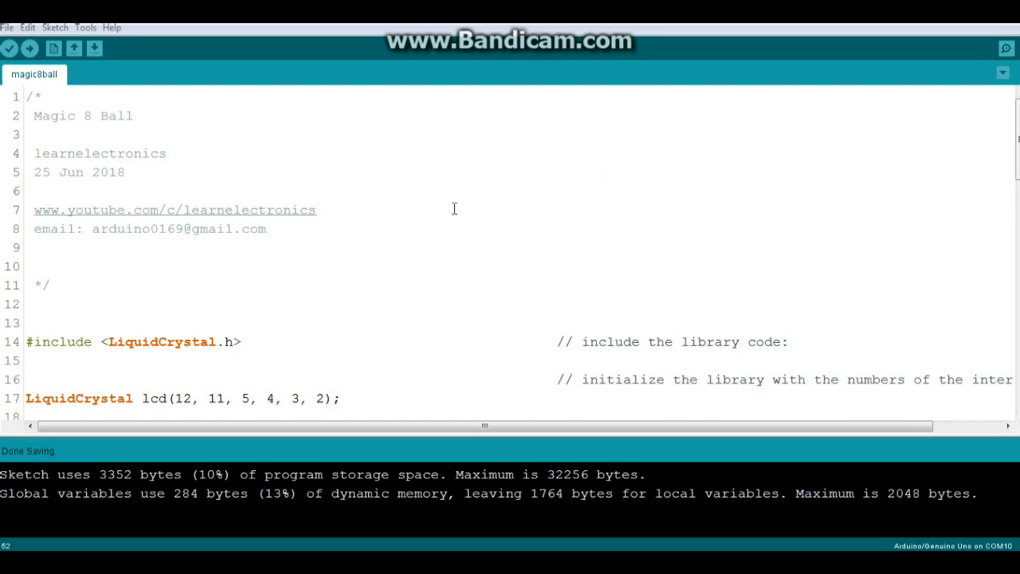
scroll(down, 3)
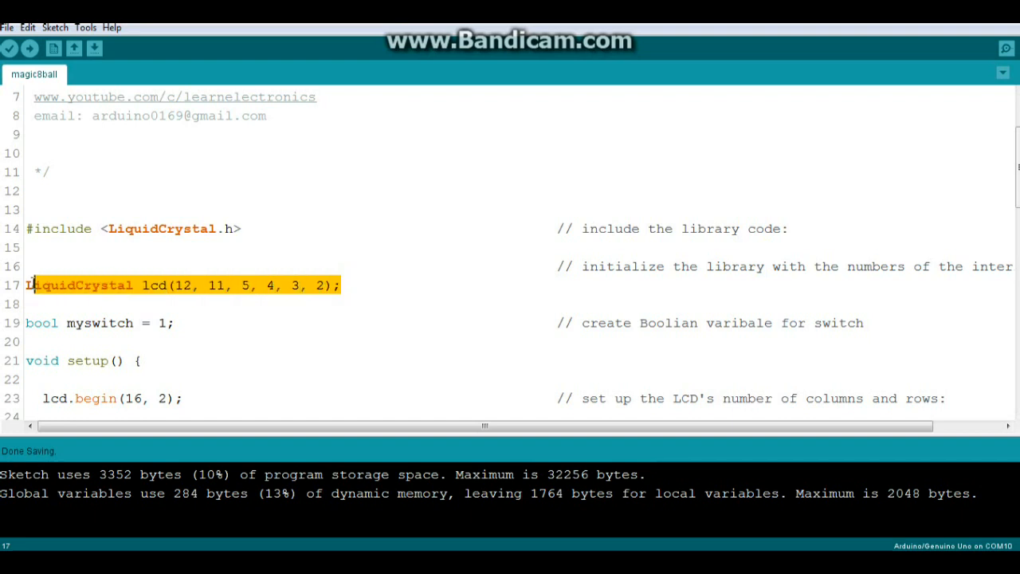
click(181, 285)
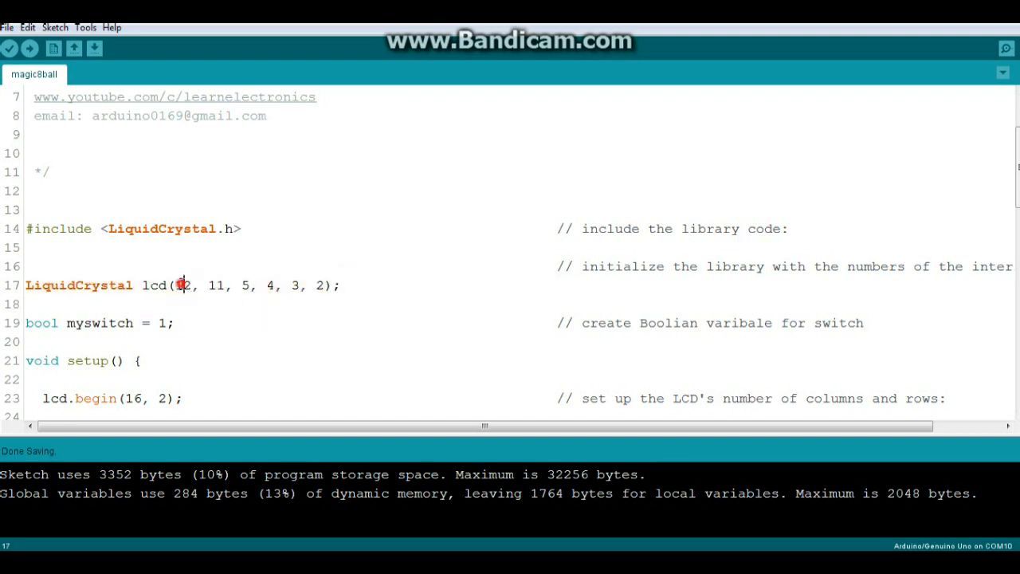
click(279, 284)
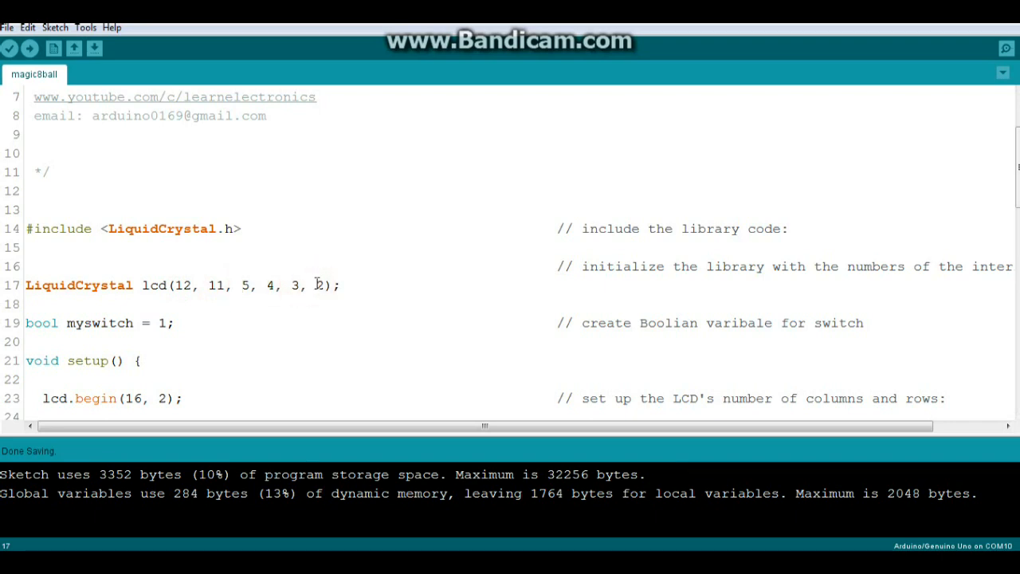
scroll(down, 3)
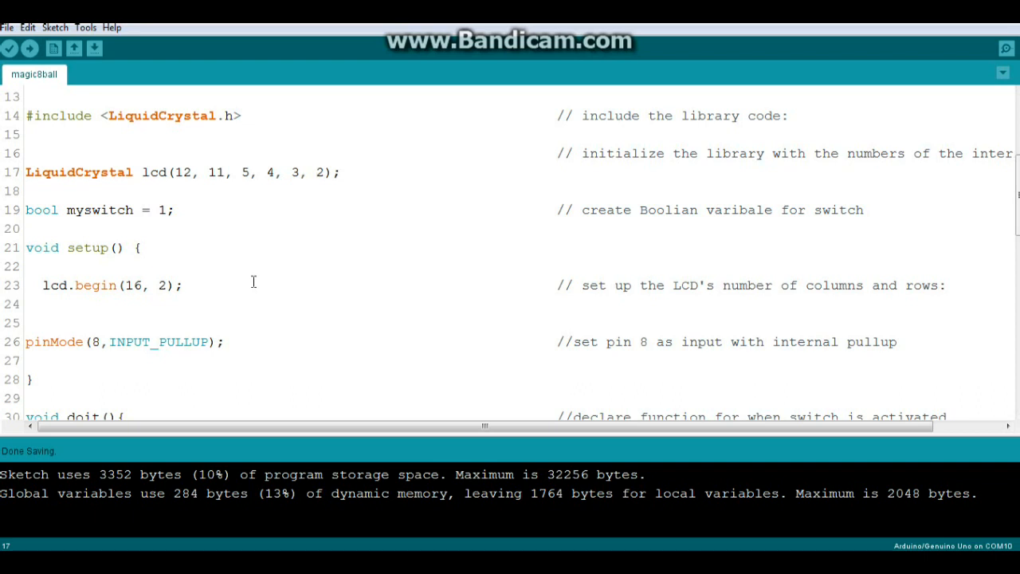
mouse_move(187, 267)
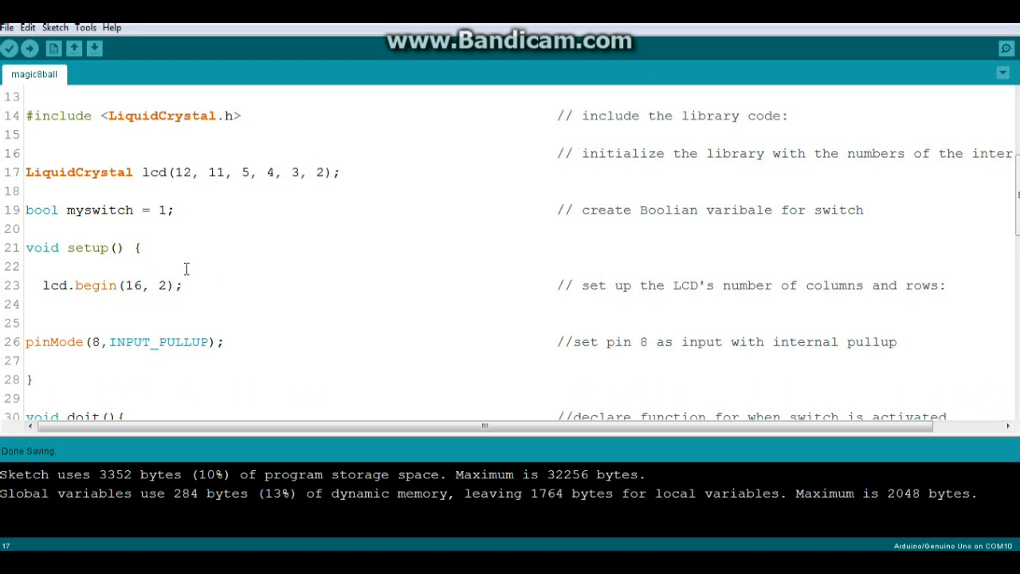
double_click(42, 211)
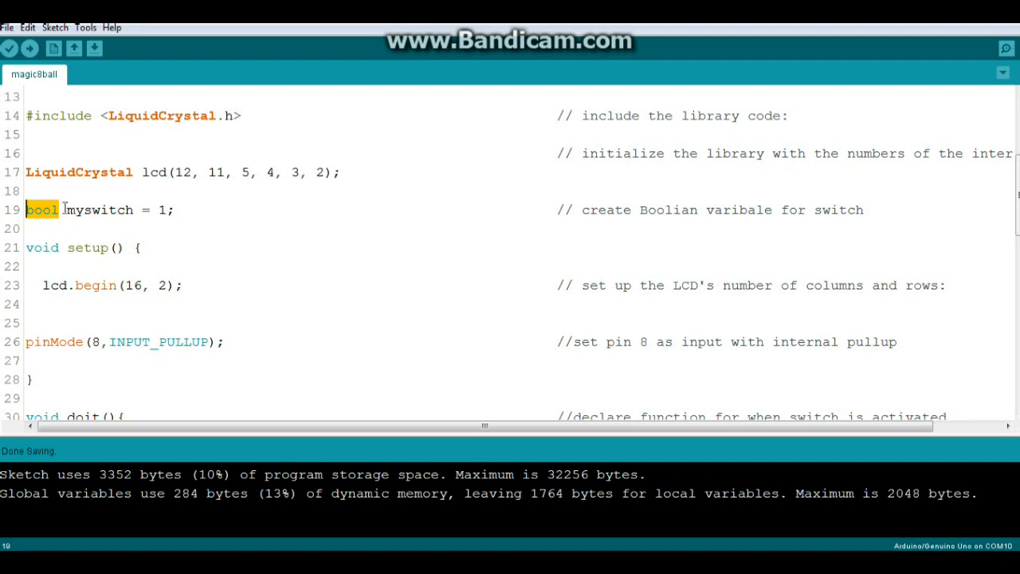
double_click(98, 211)
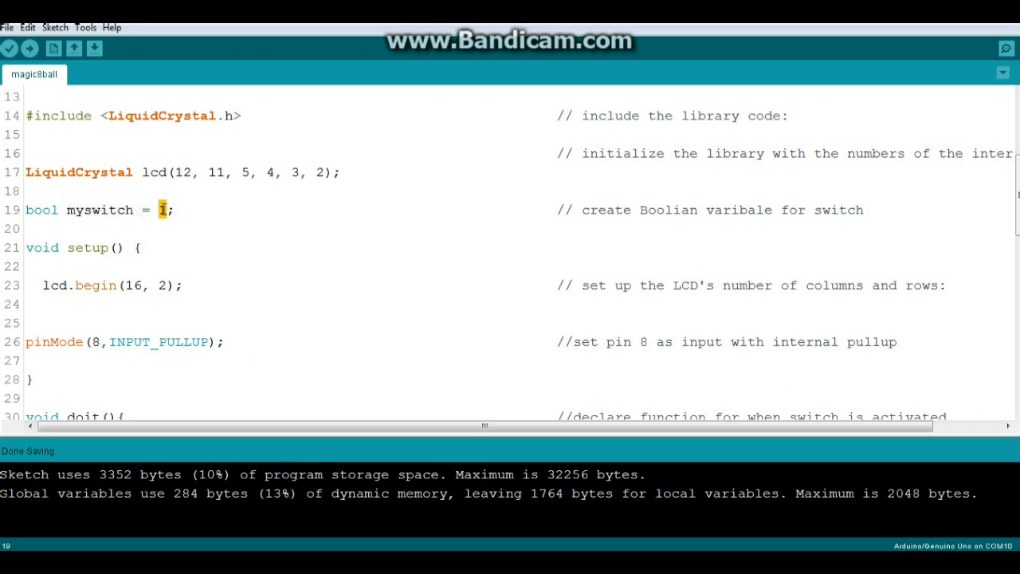
mouse_move(51, 249)
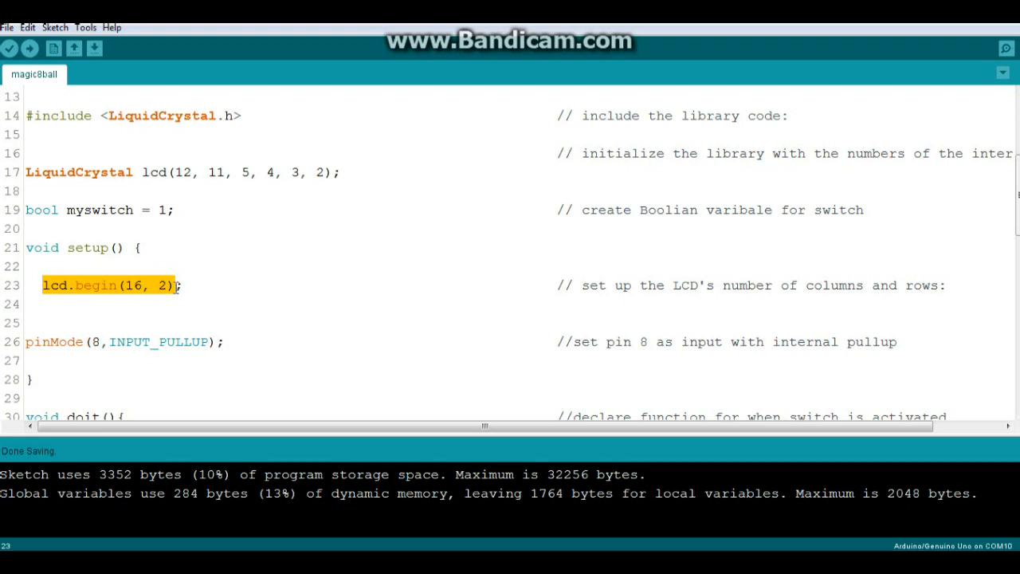
mouse_move(195, 240)
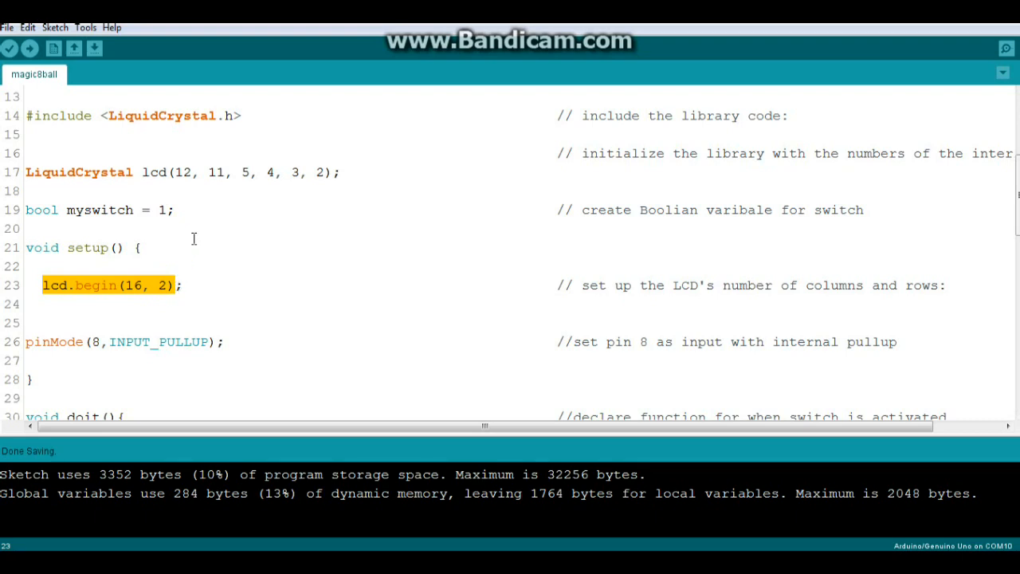
scroll(down, 3)
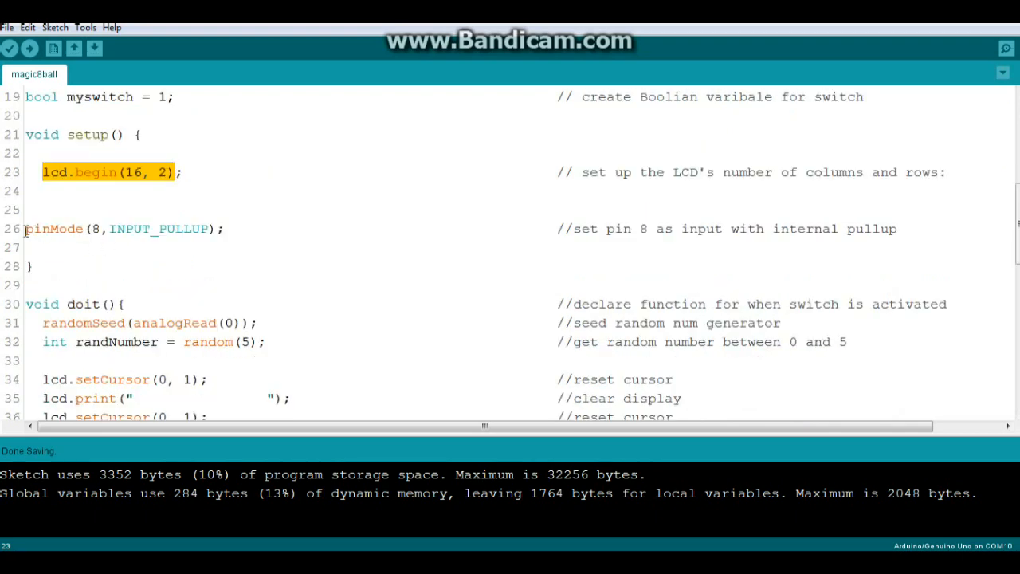
click(26, 230)
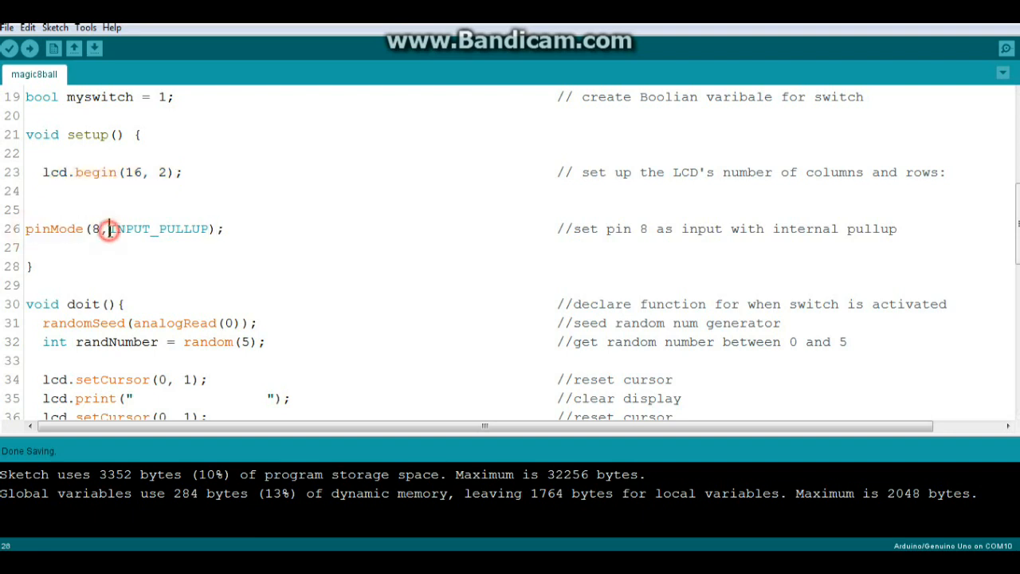
double_click(160, 229)
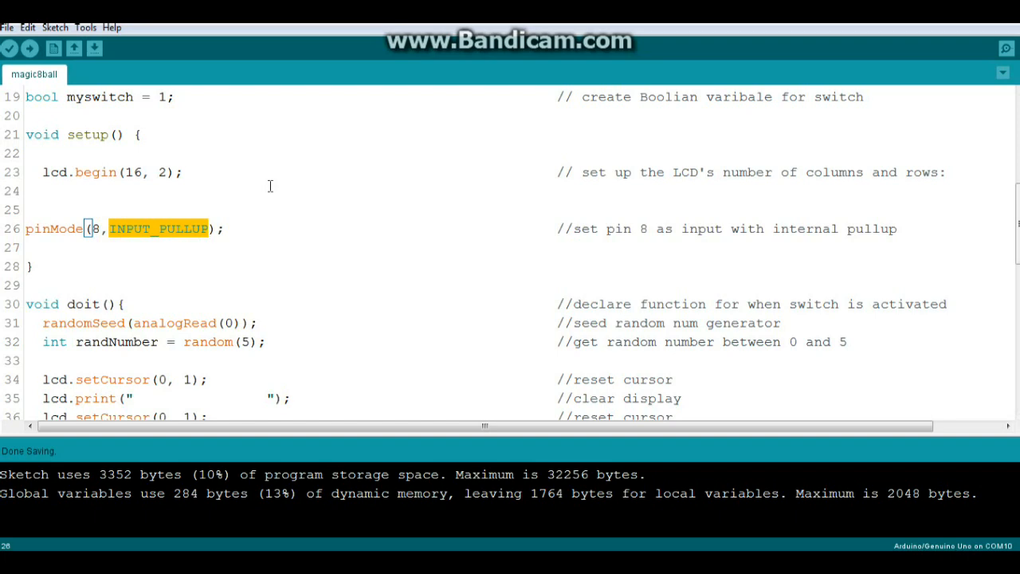
scroll(down, 3)
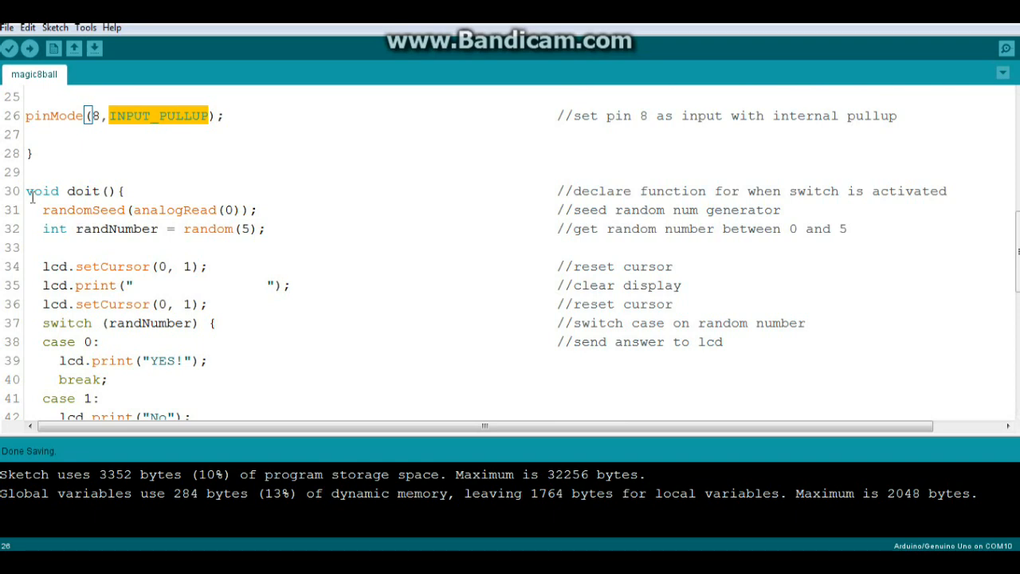
scroll(down, 3)
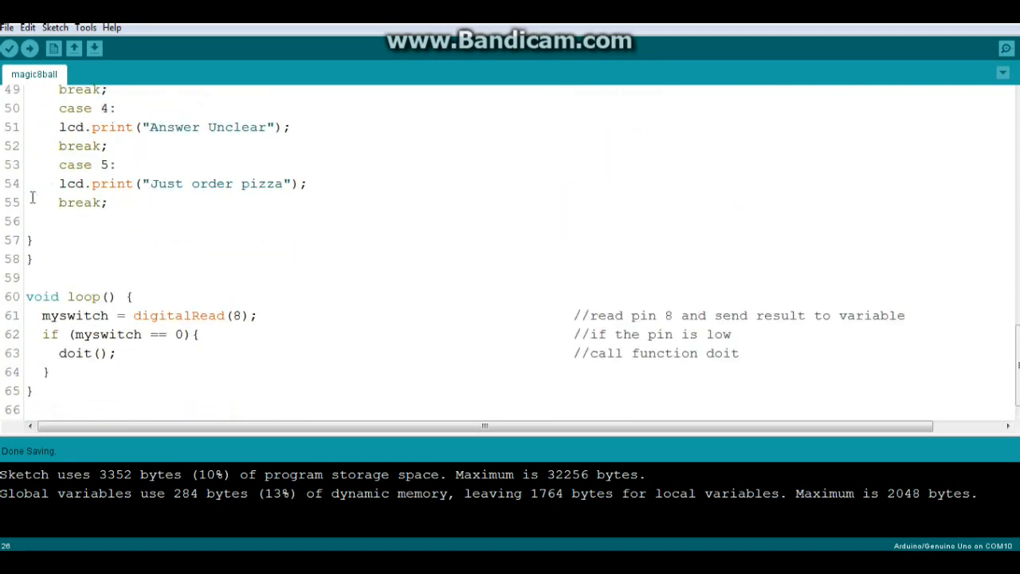
mouse_move(62, 286)
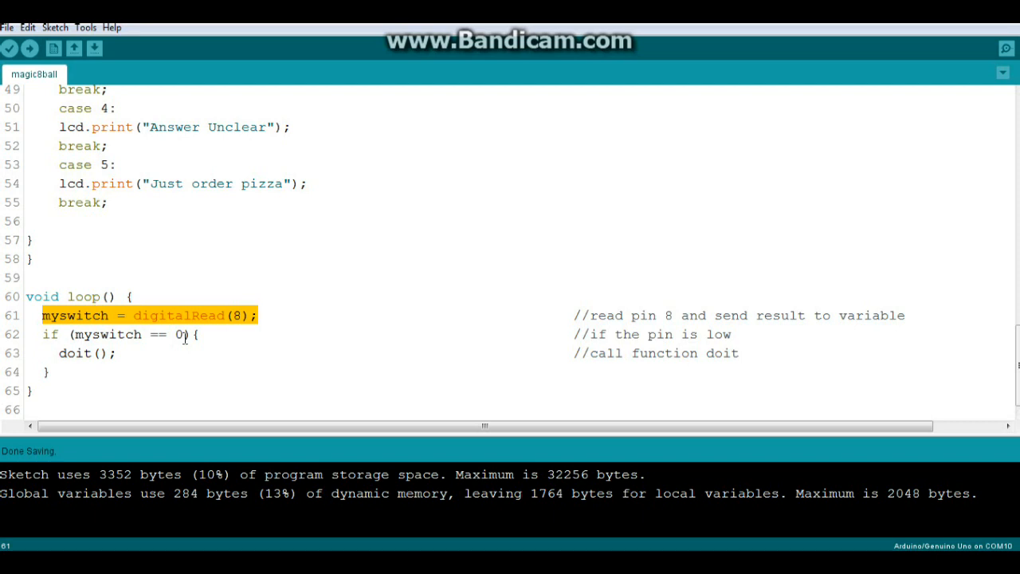
mouse_move(188, 338)
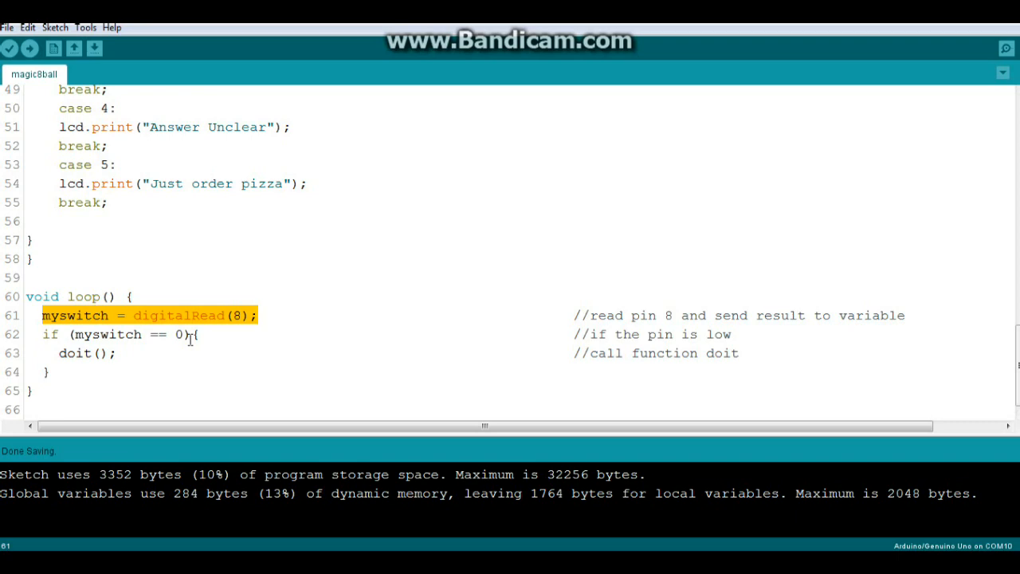
mouse_move(163, 284)
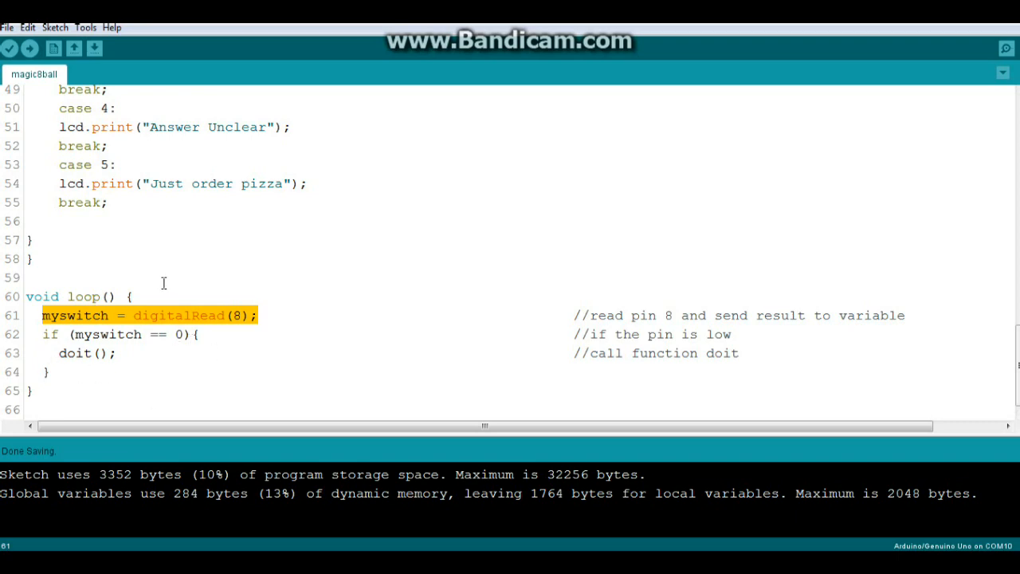
scroll(up, 3)
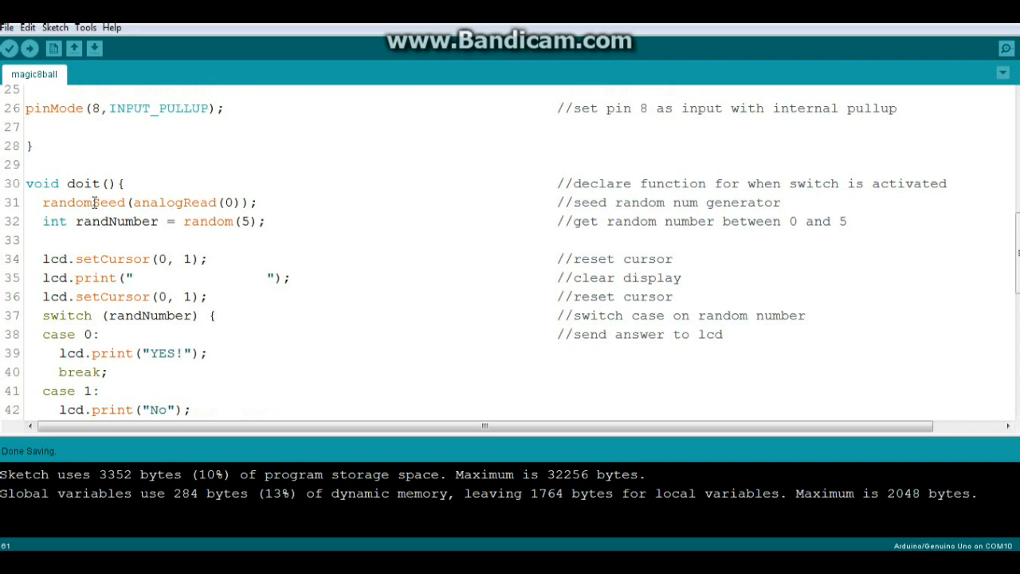
double_click(83, 184)
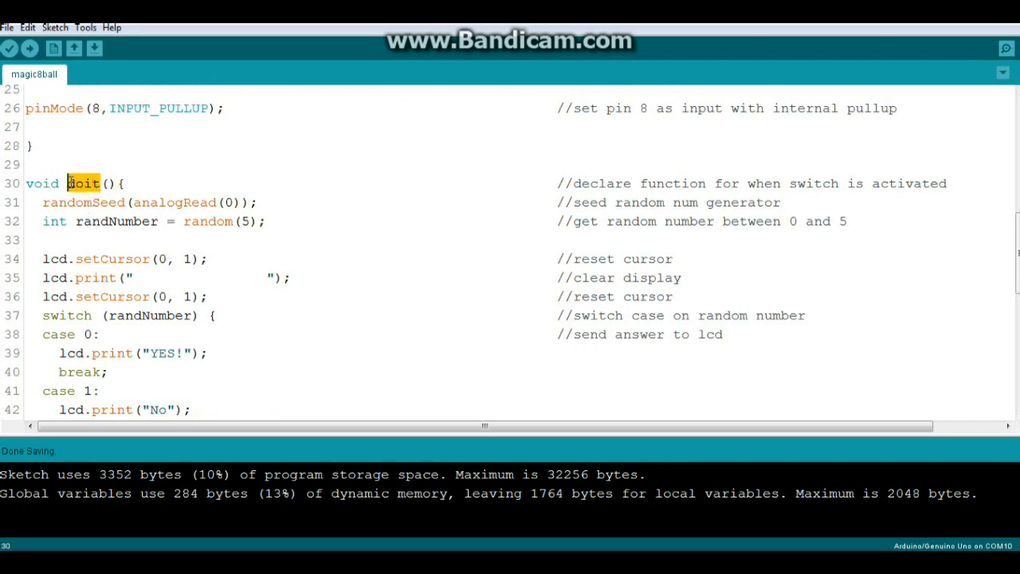
click(242, 220)
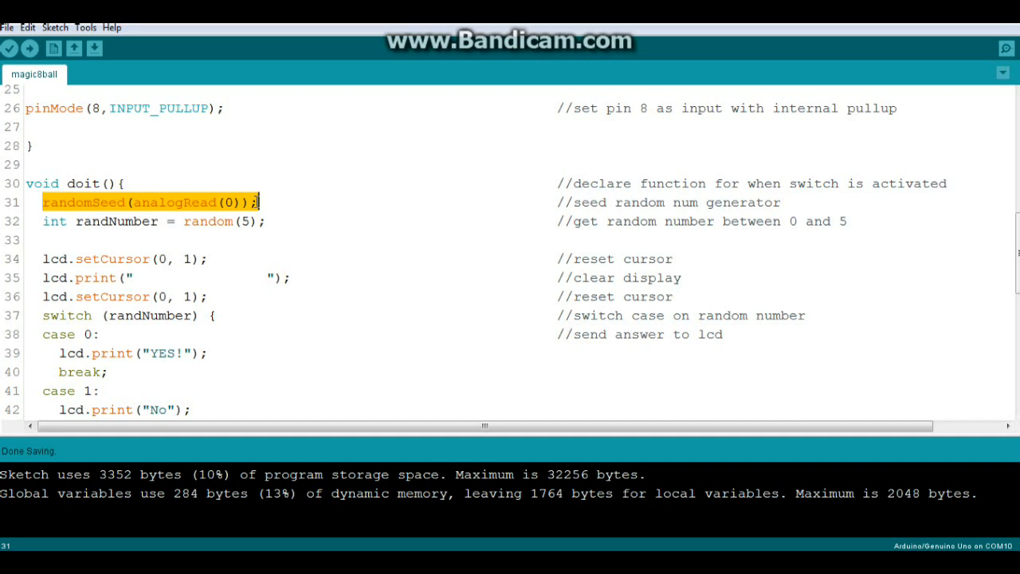
mouse_move(140, 200)
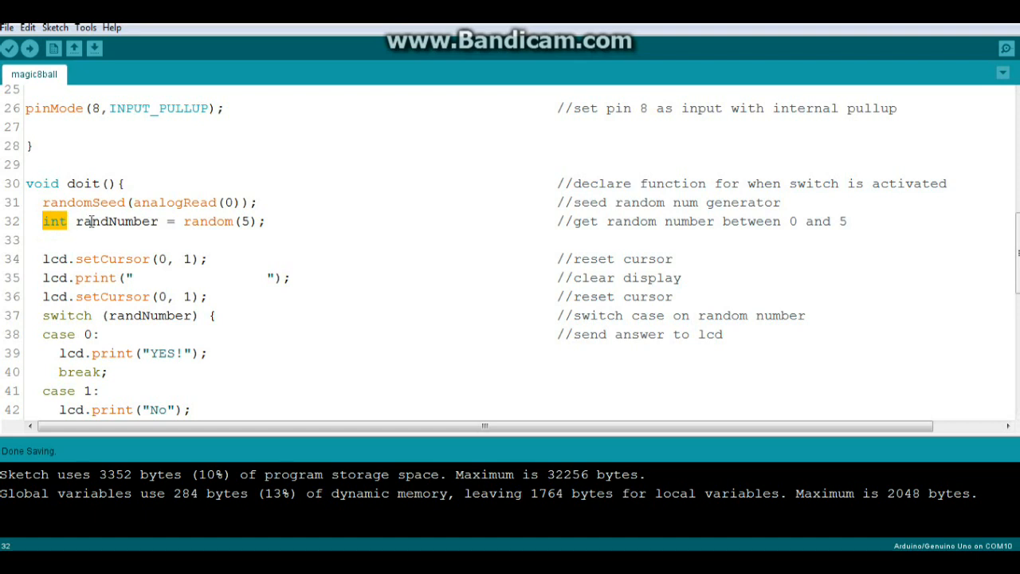
double_click(118, 220)
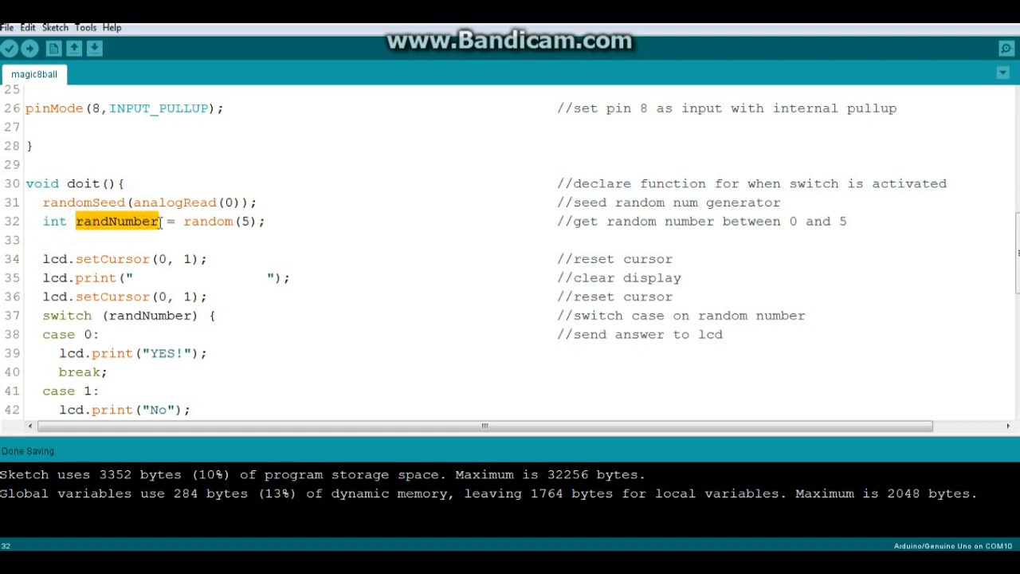
click(185, 220)
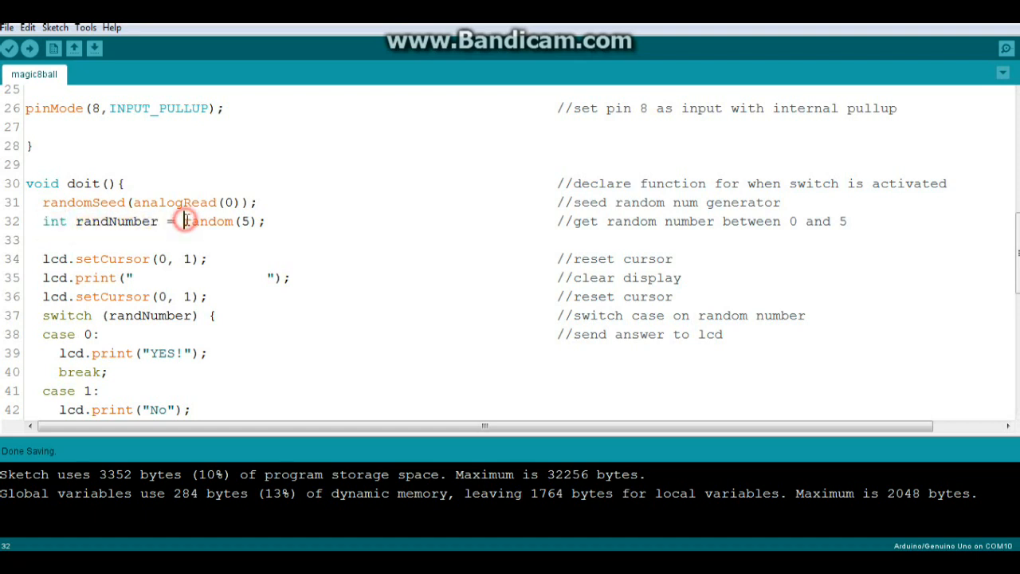
double_click(207, 220)
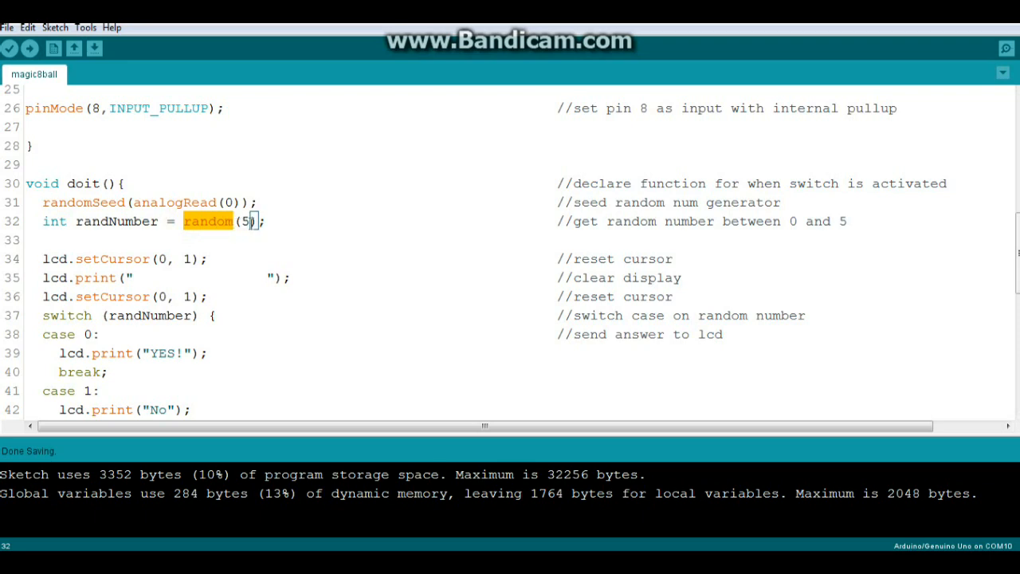
scroll(down, 3)
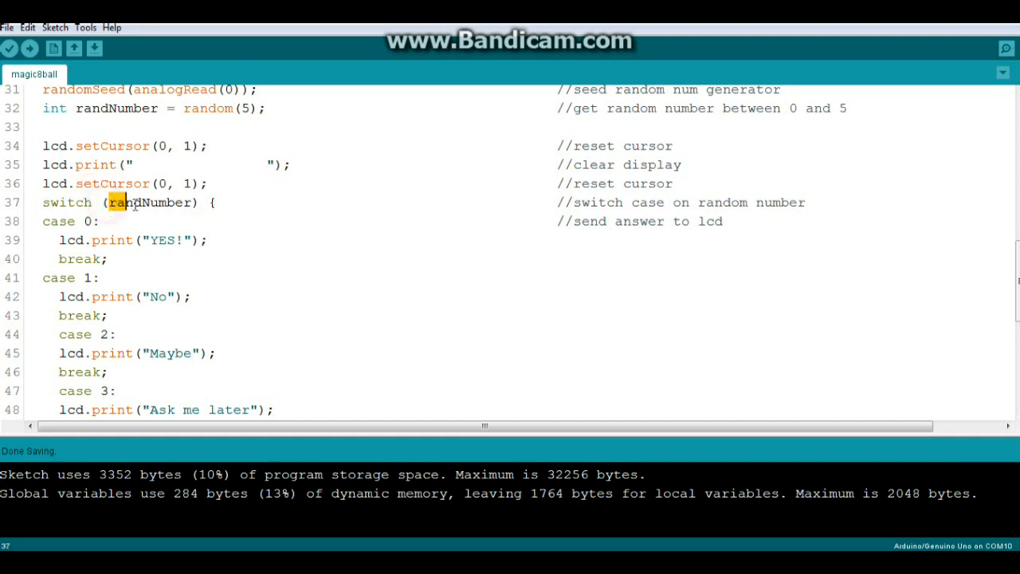
click(42, 108)
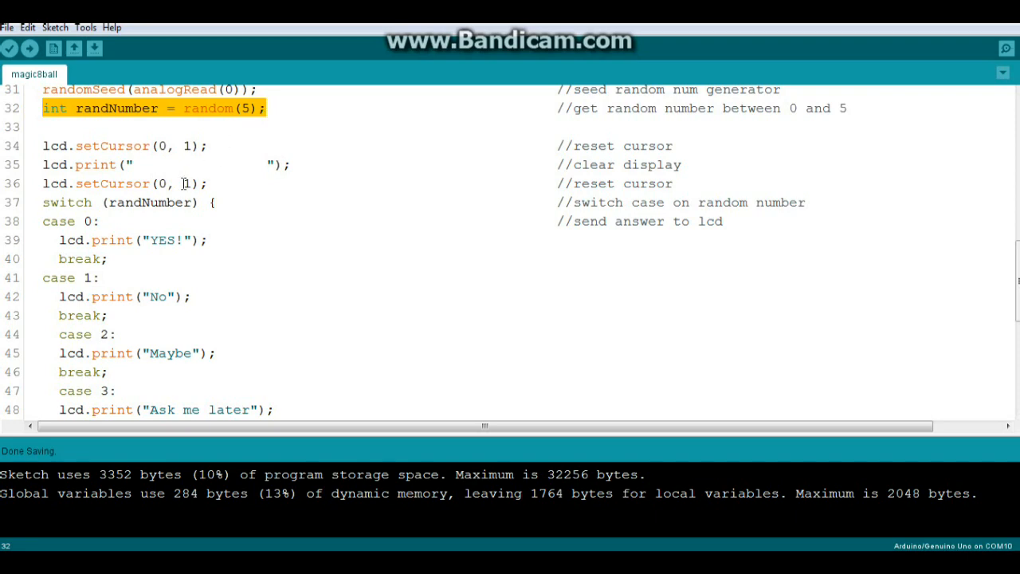
scroll(down, 3)
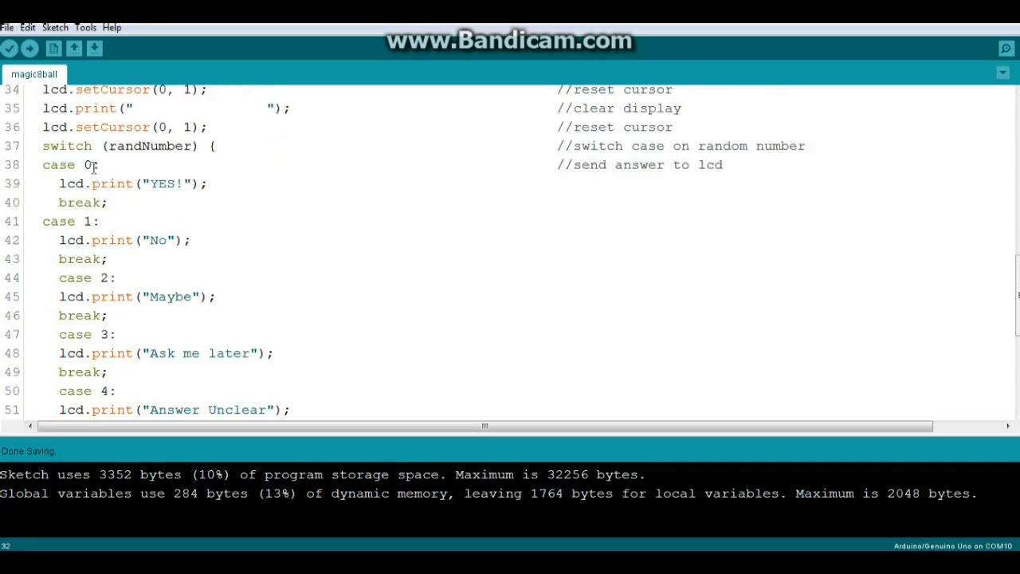
scroll(down, 3)
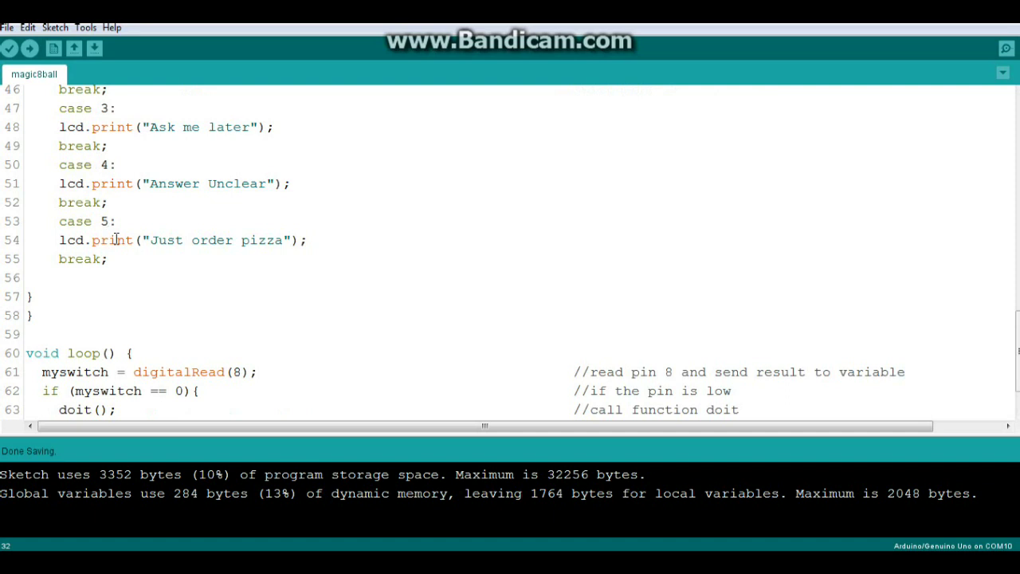
scroll(up, 3)
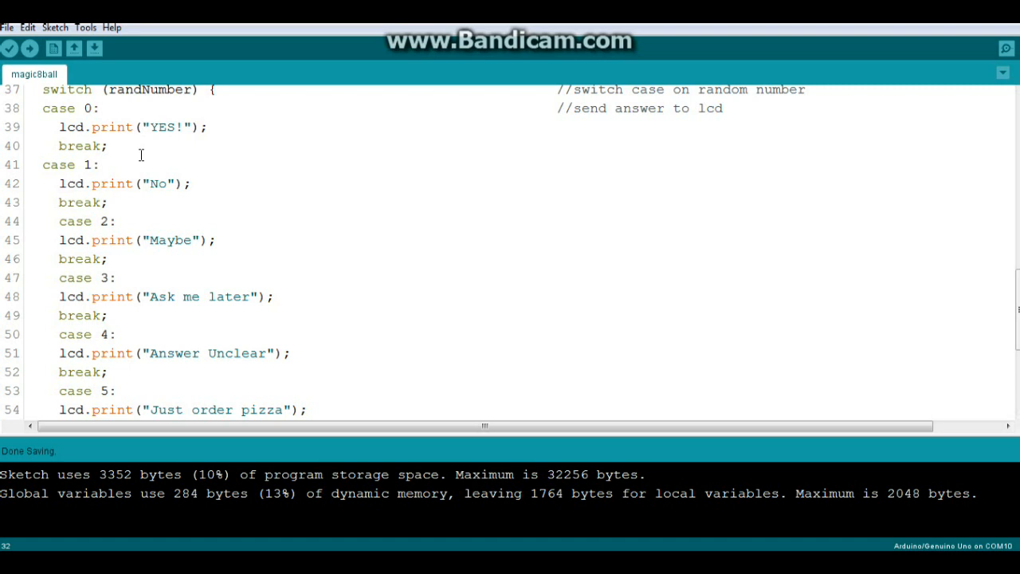
mouse_move(160, 191)
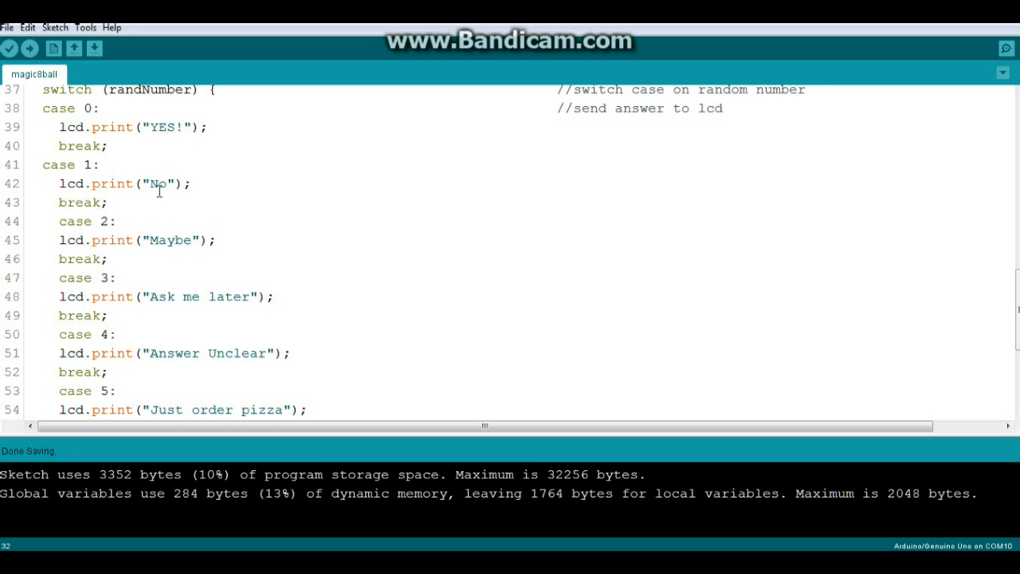
scroll(down, 3)
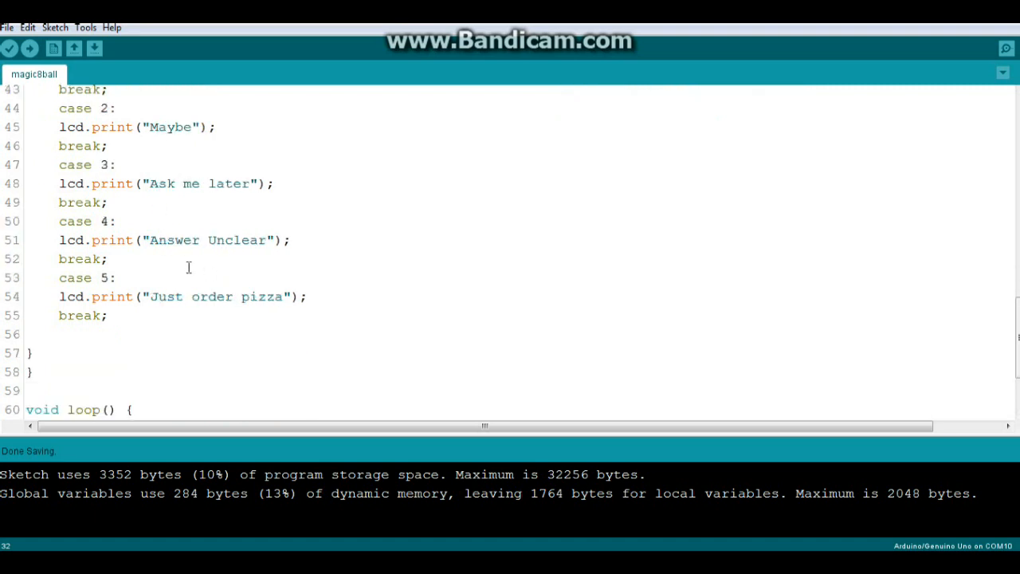
mouse_move(162, 248)
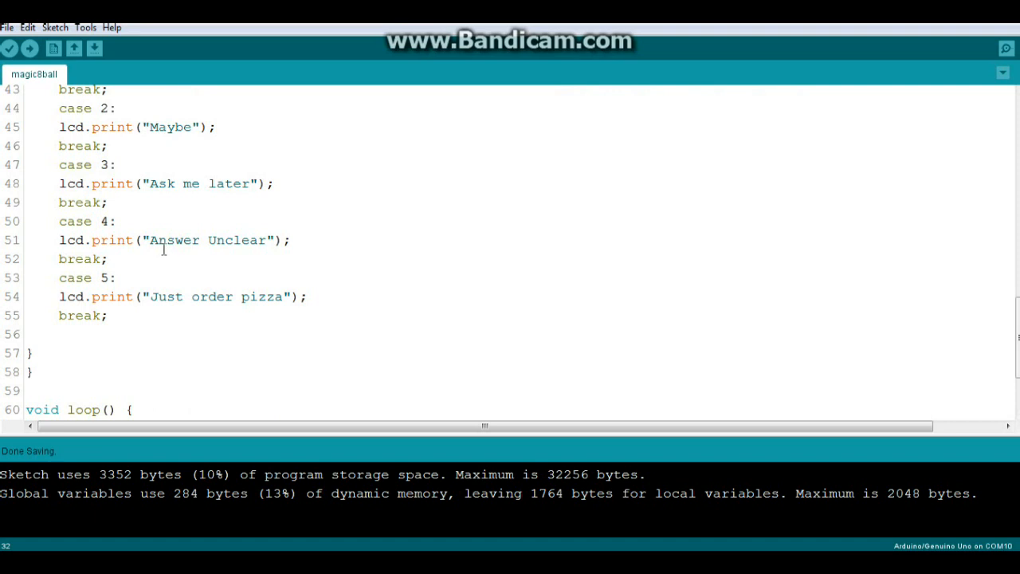